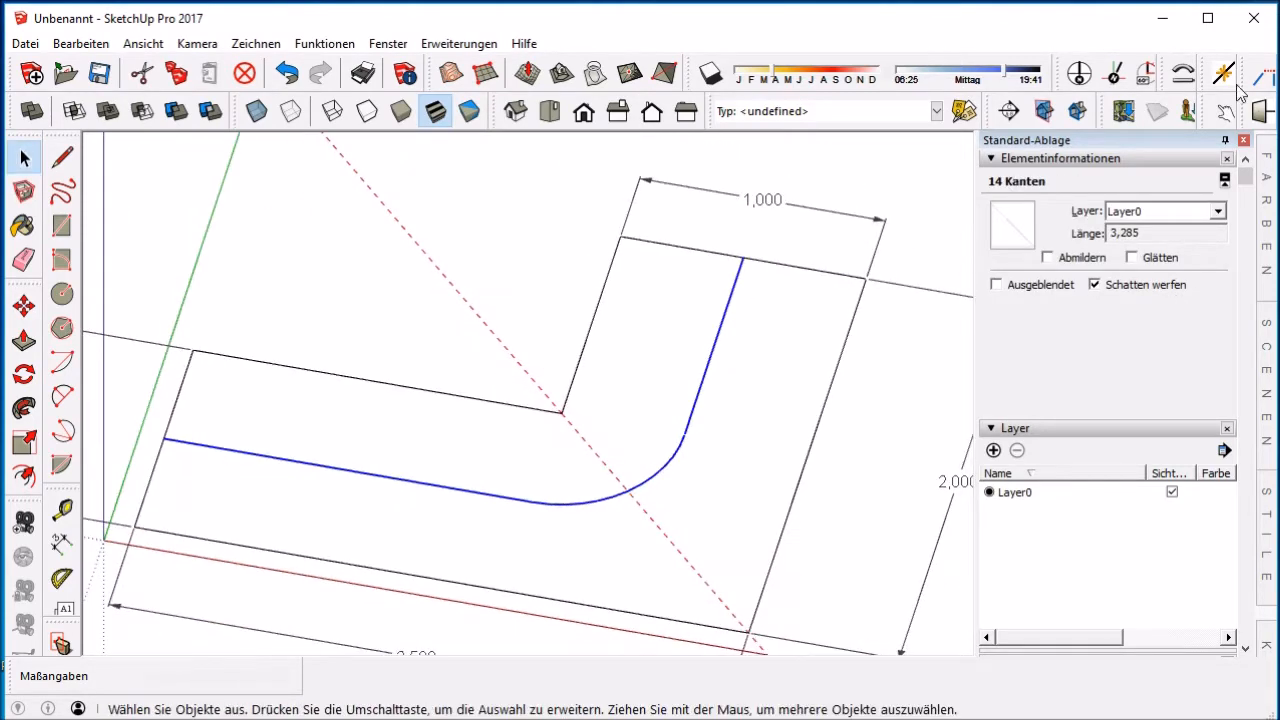
Check the walking-line curve's length and attach a 3,285 leader label to it.
{"action": "left_click", "coordinate": [536, 344]}
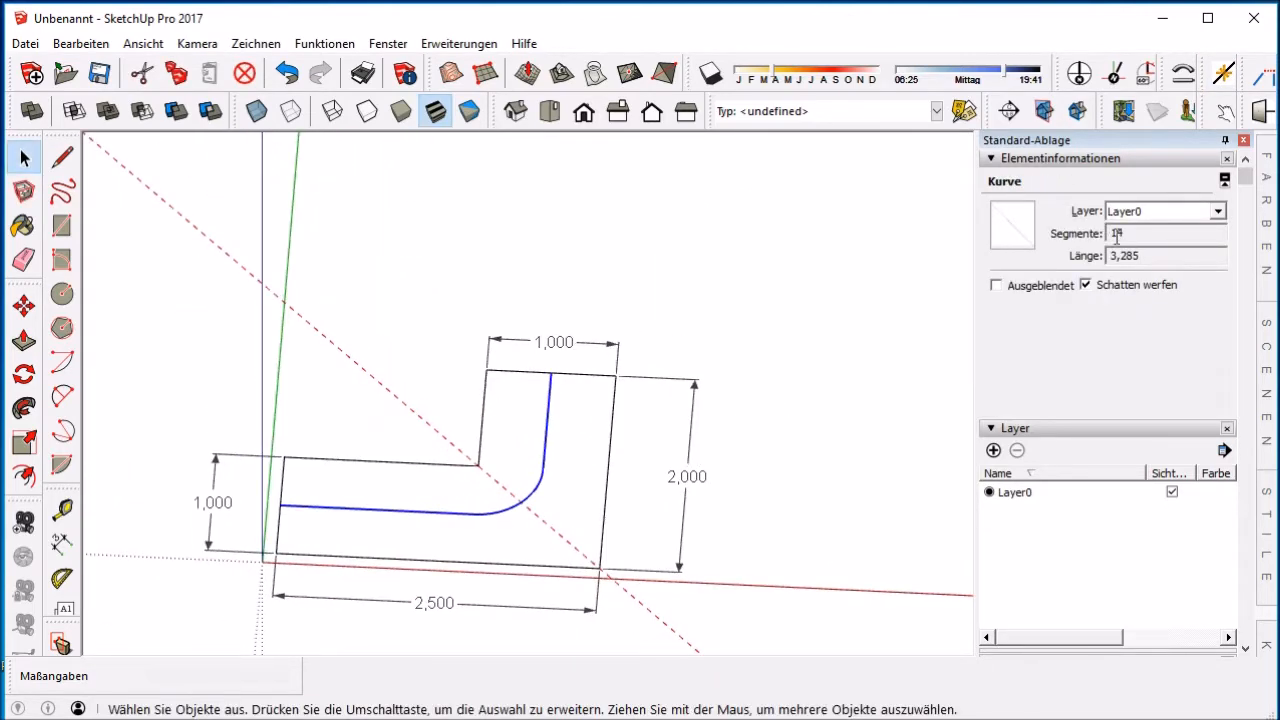
{"action": "left_click", "coordinate": [1130, 256]}
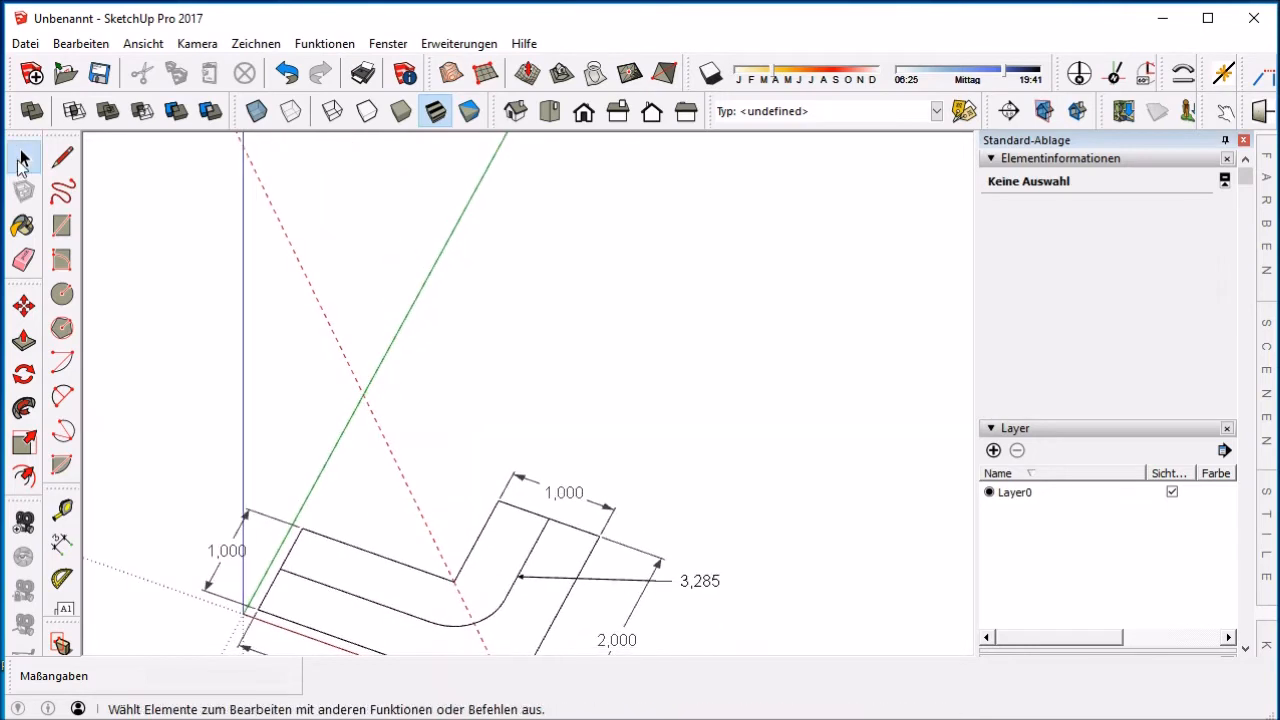
Select the short tread edge to copy it 0.300 along the red axis.
{"action": "left_click", "coordinate": [62, 156]}
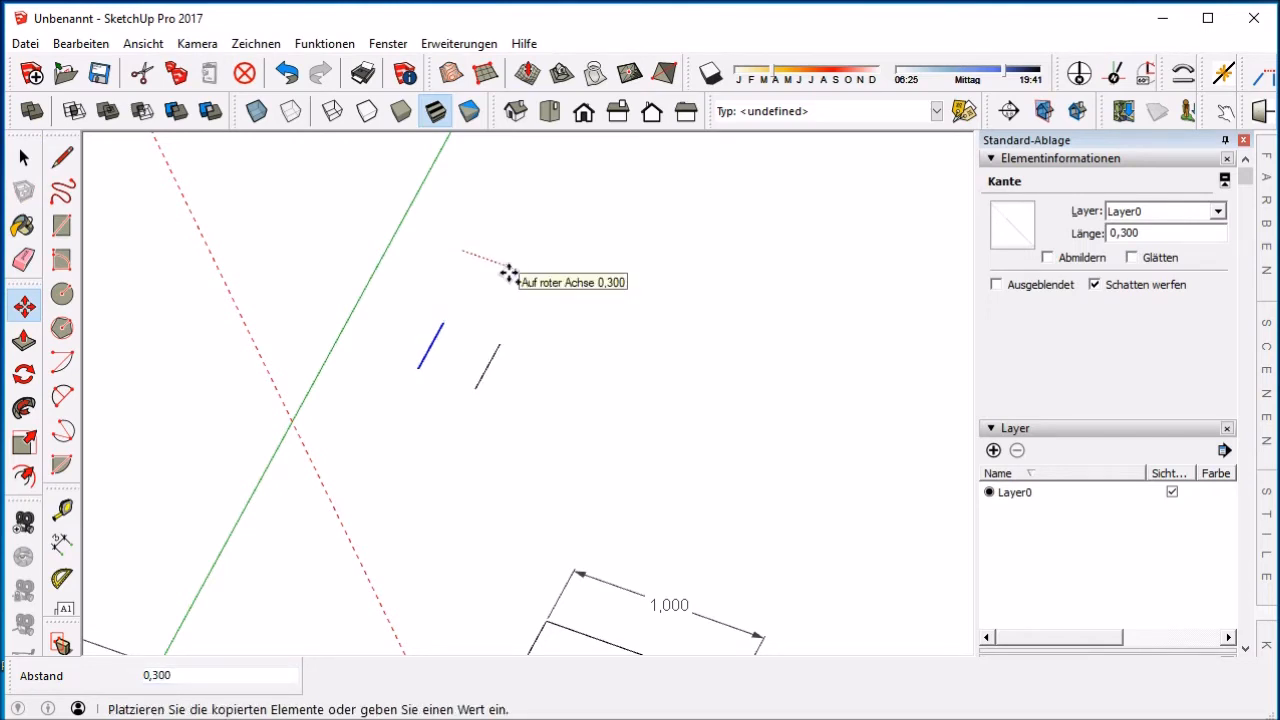
{"action": "mouse_move", "coordinate": [510, 272]}
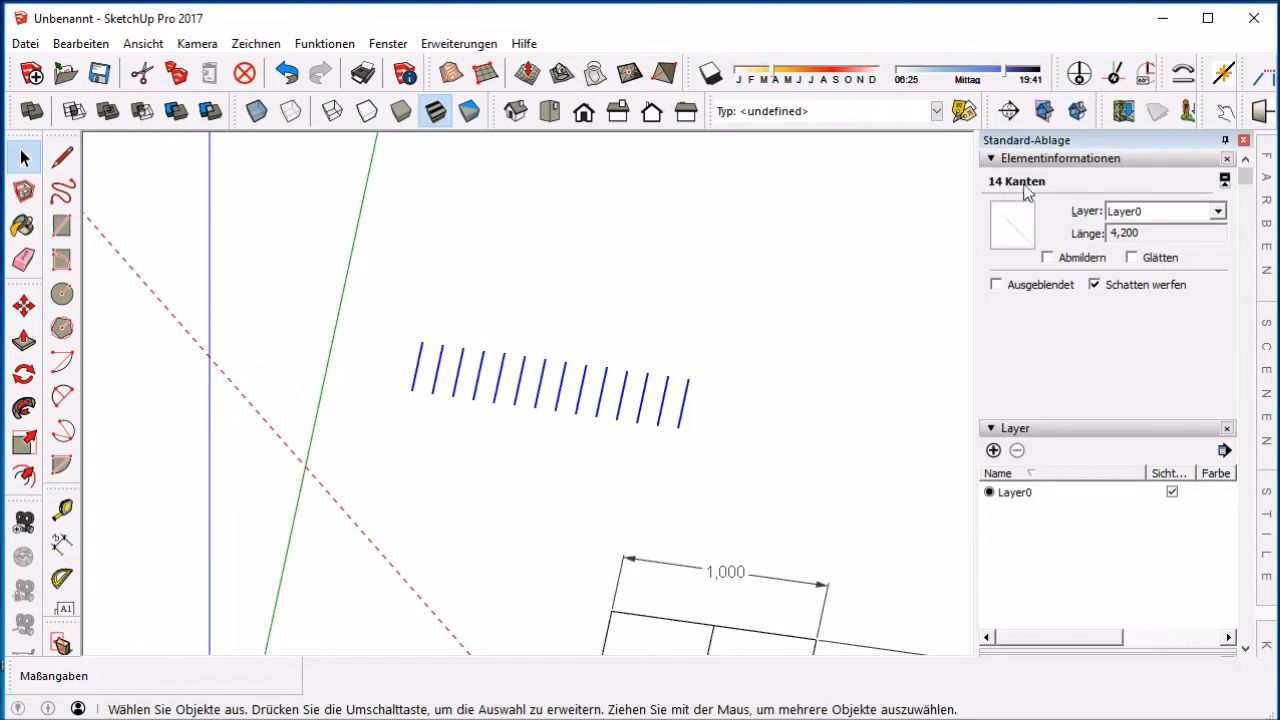
{"action": "mouse_move", "coordinate": [190, 224]}
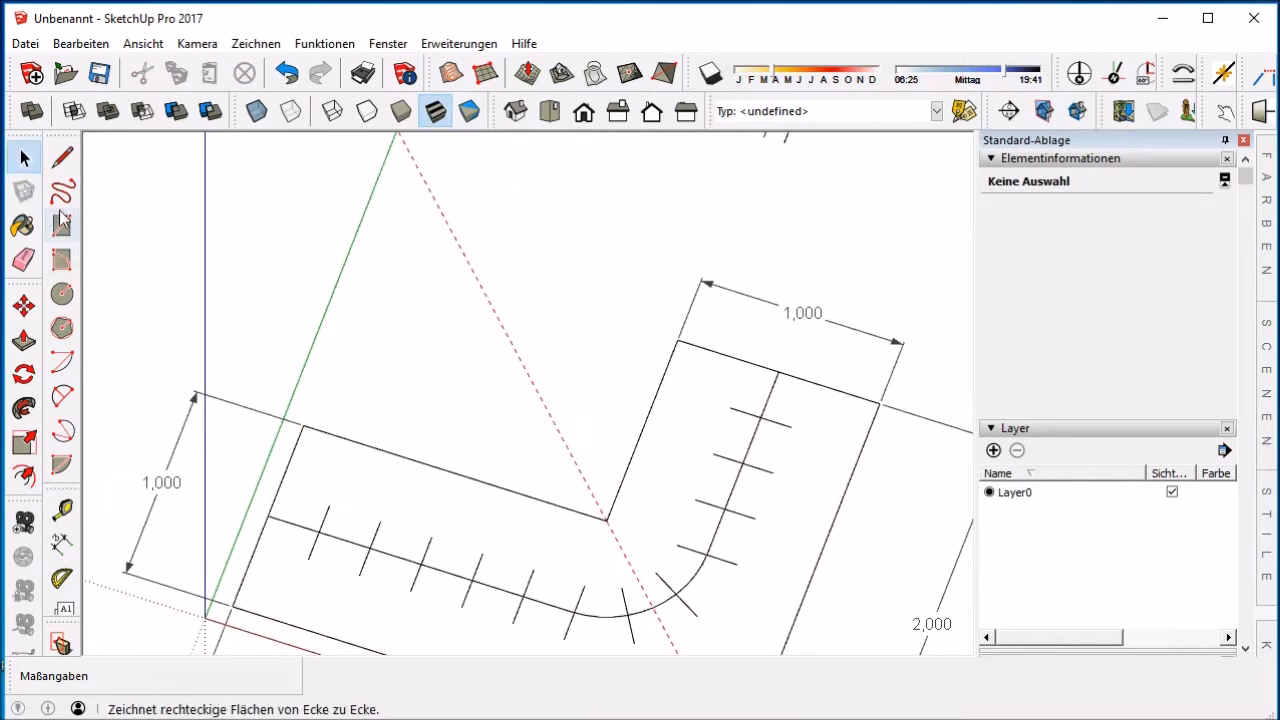
Return to the Select tool after bending the tread row along the walking line.
{"action": "left_click", "coordinate": [60, 156]}
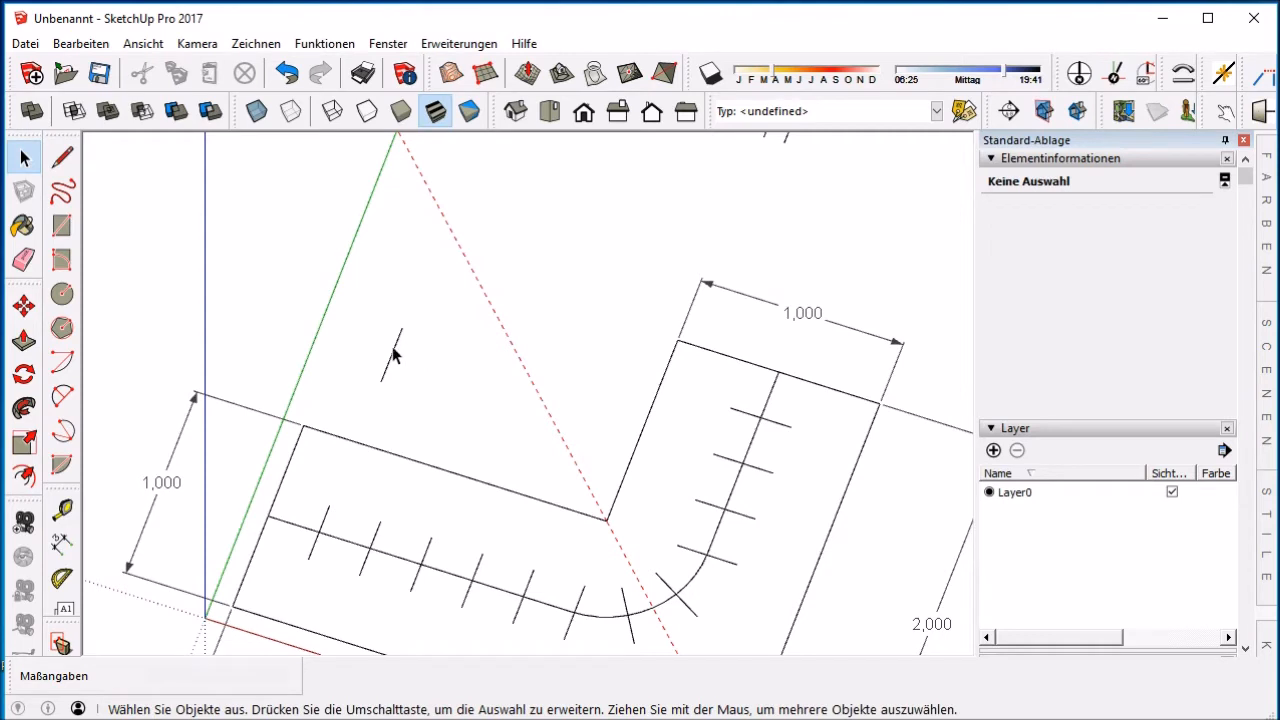
Rotate-copy the short line about its endpoint into an equal-angle fan, then pick one fan line.
{"action": "left_click", "coordinate": [24, 374]}
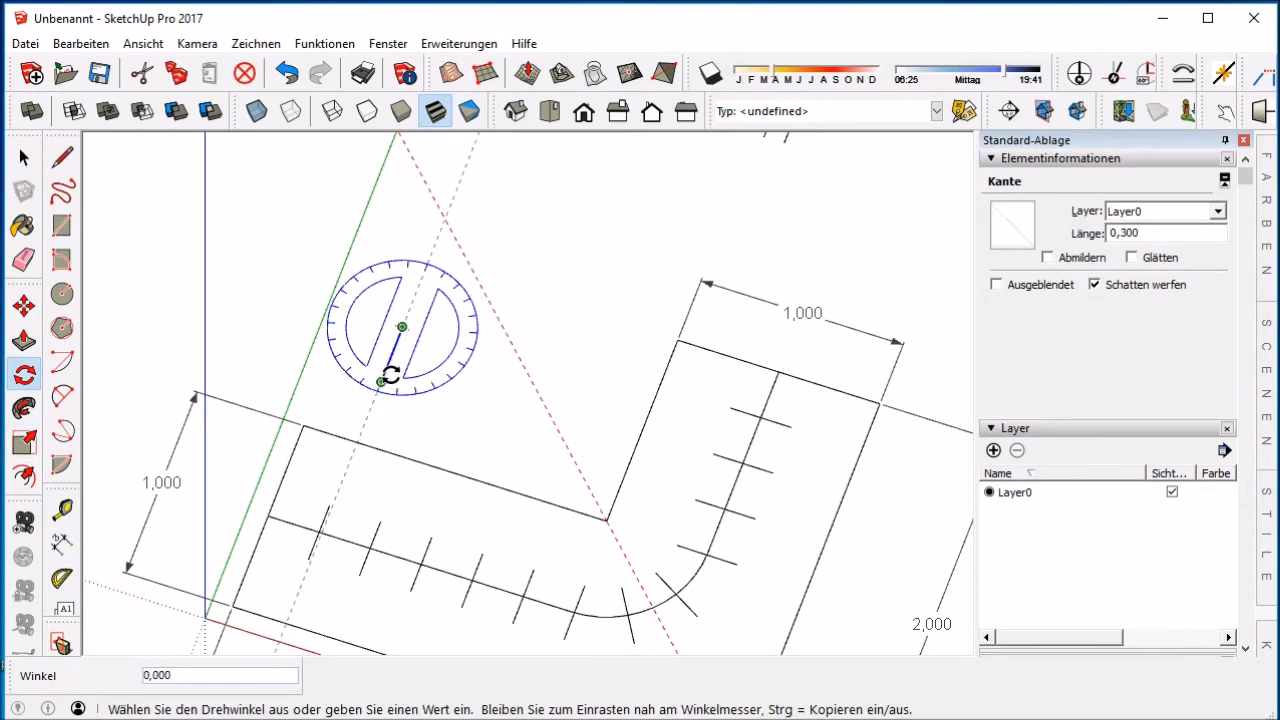
{"action": "mouse_move", "coordinate": [460, 344]}
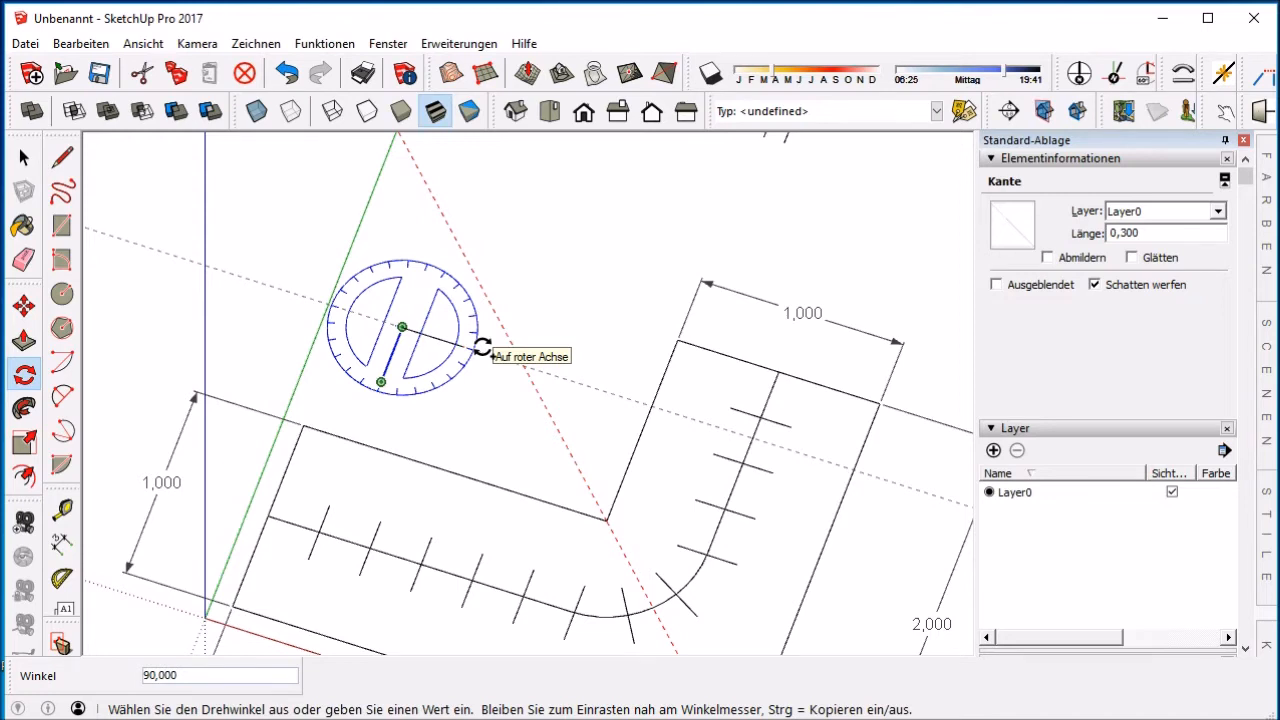
{"action": "mouse_move", "coordinate": [570, 382]}
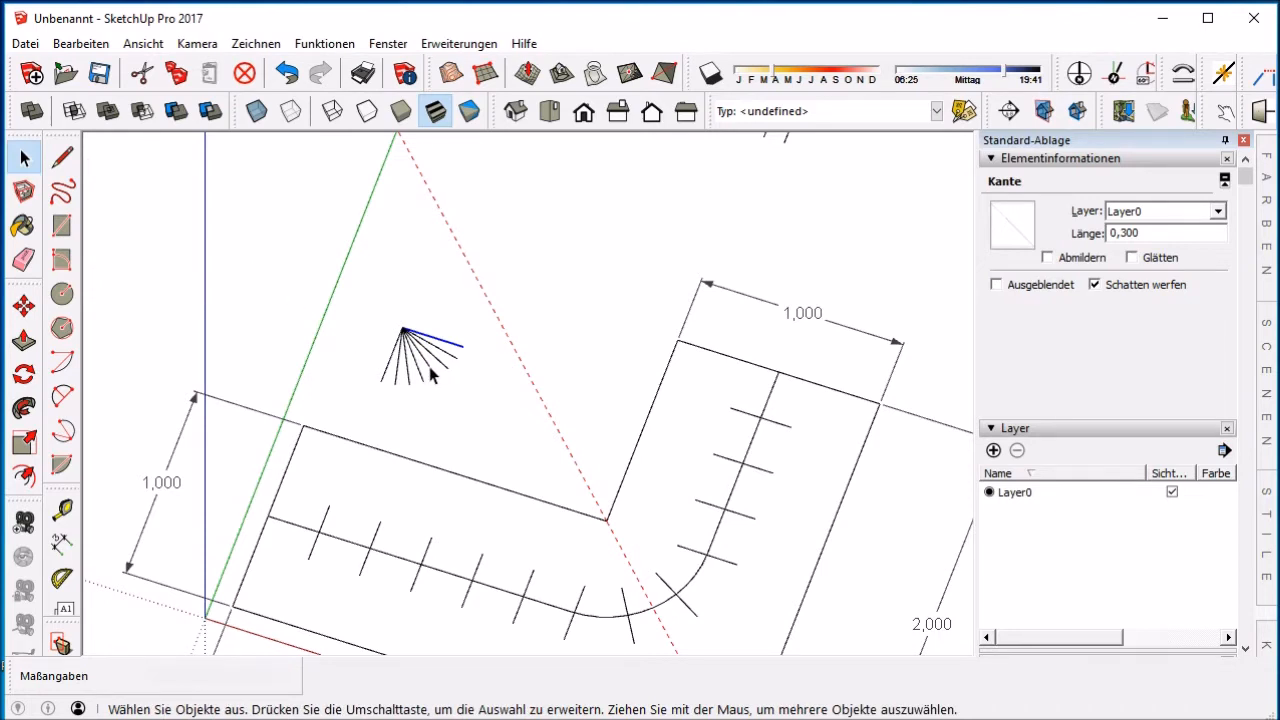
{"action": "mouse_move", "coordinate": [424, 376]}
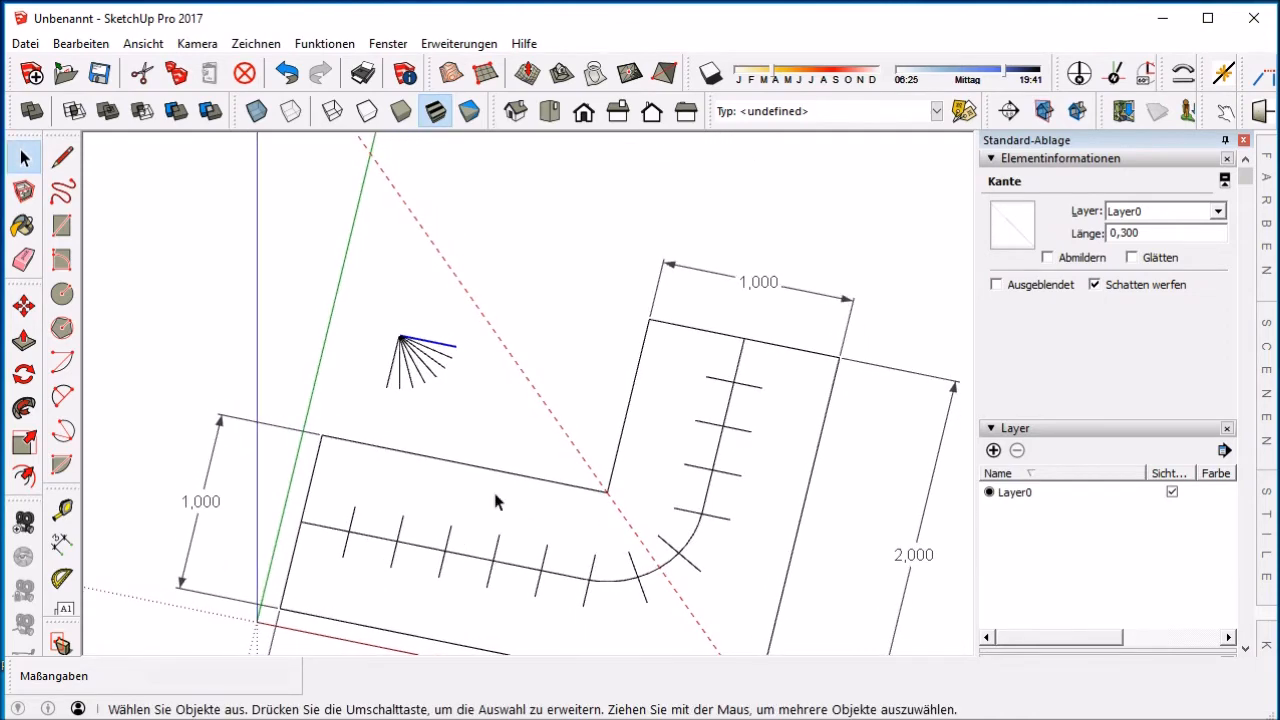
{"action": "mouse_move", "coordinate": [558, 332]}
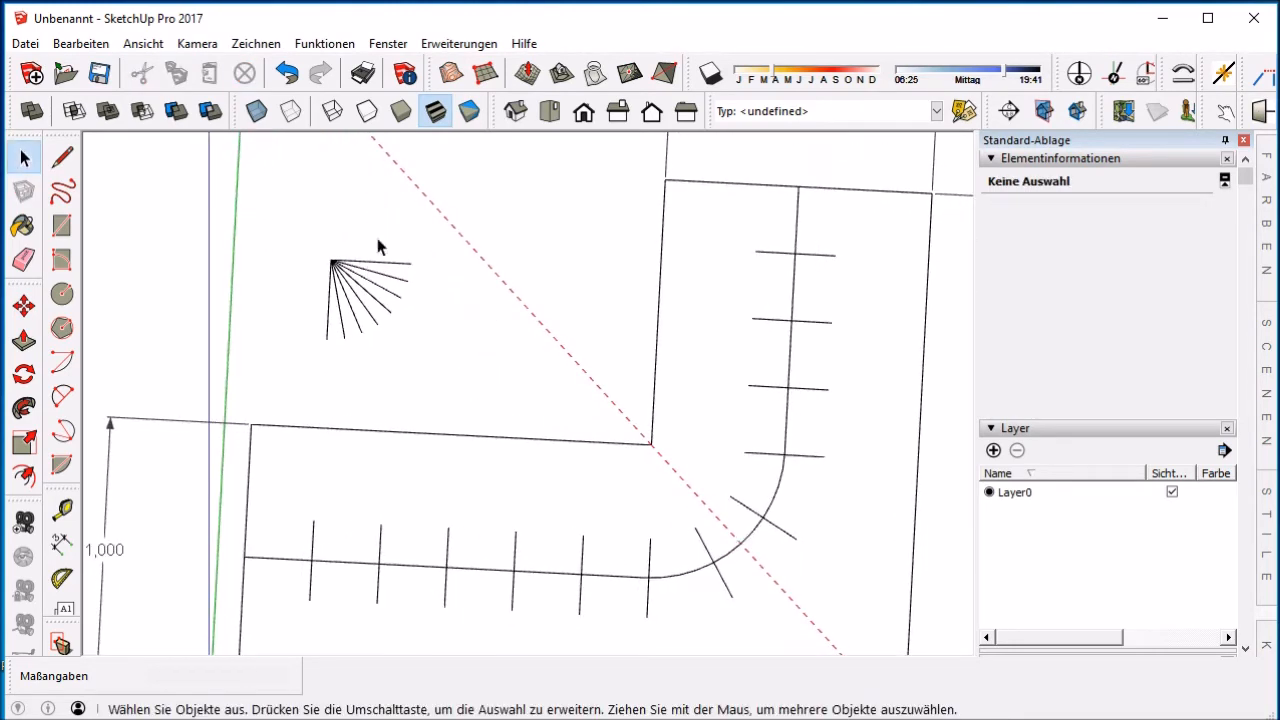
{"action": "left_click", "coordinate": [370, 264]}
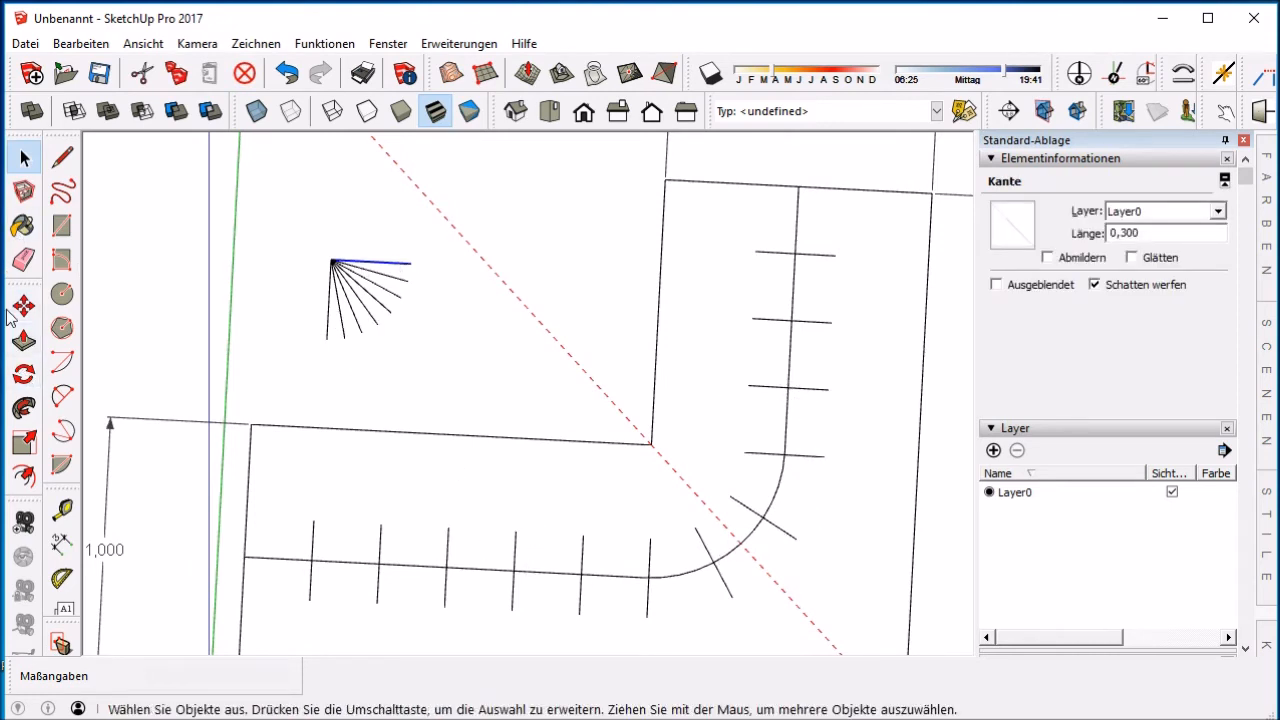
Carry a copy of the selected fan line toward the stair's upper flight.
{"action": "left_click", "coordinate": [24, 308]}
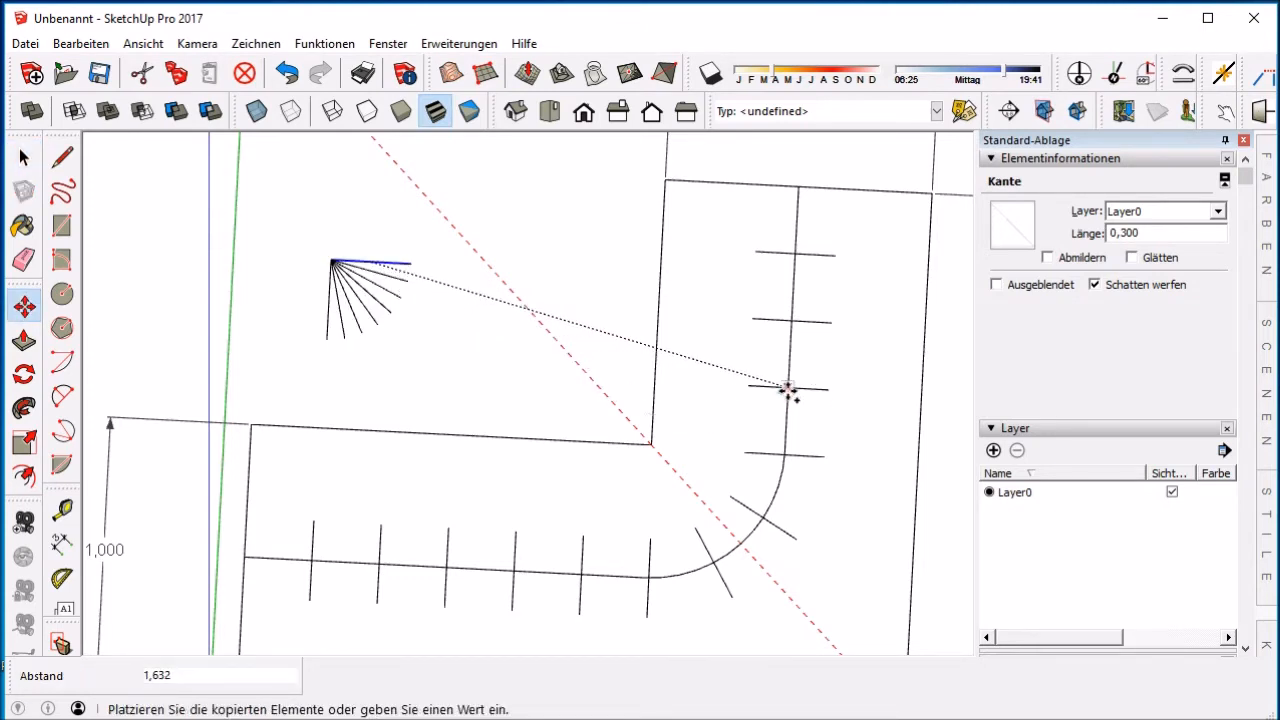
{"action": "mouse_move", "coordinate": [788, 388]}
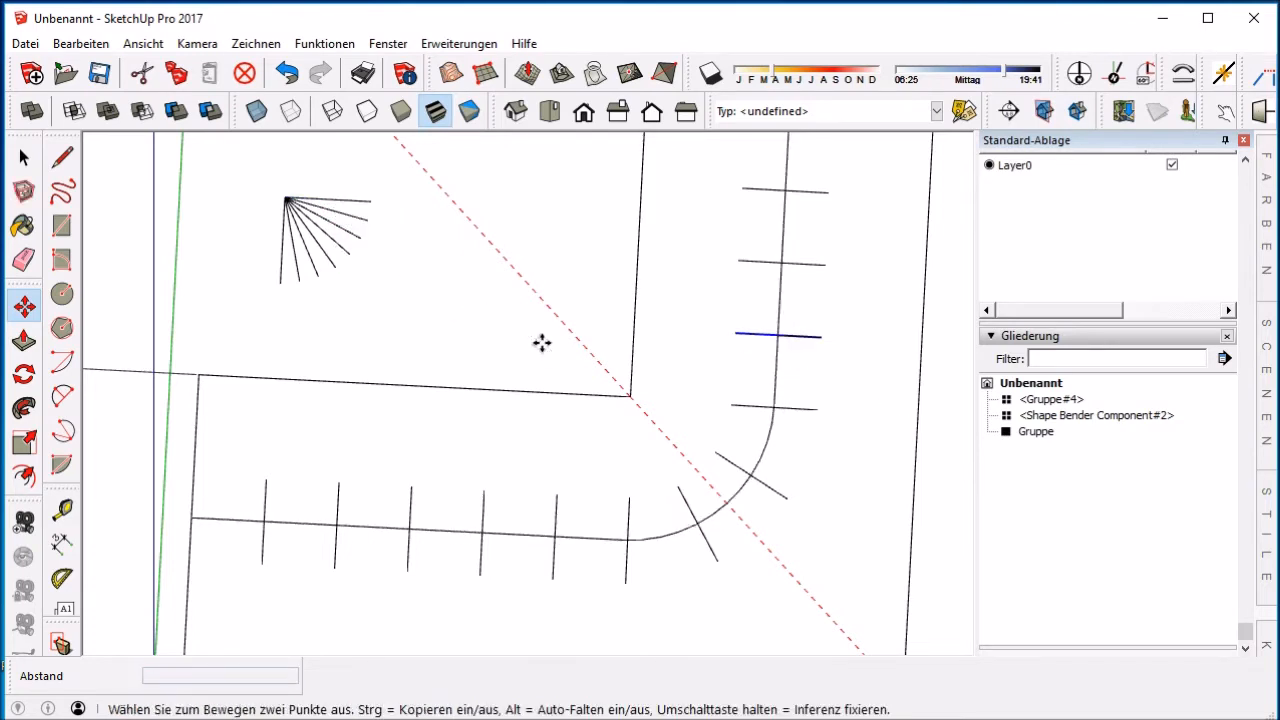
{"action": "mouse_move", "coordinate": [324, 208]}
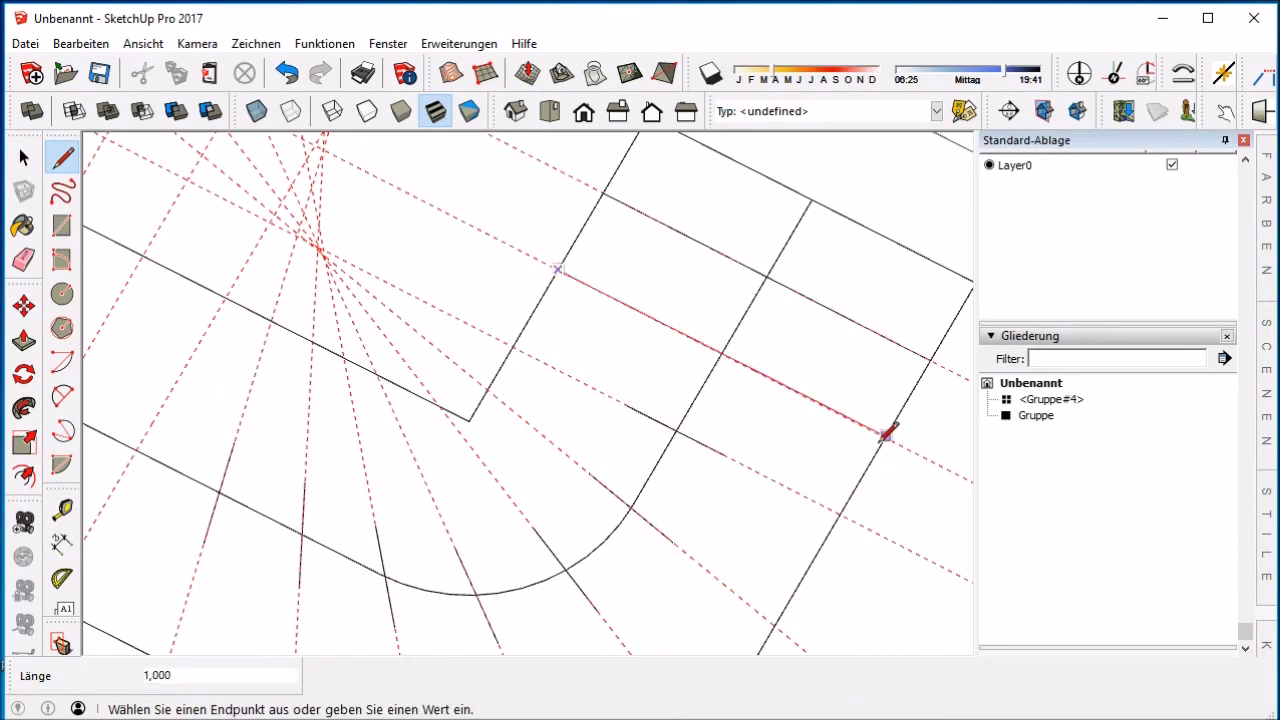
{"action": "mouse_move", "coordinate": [844, 512]}
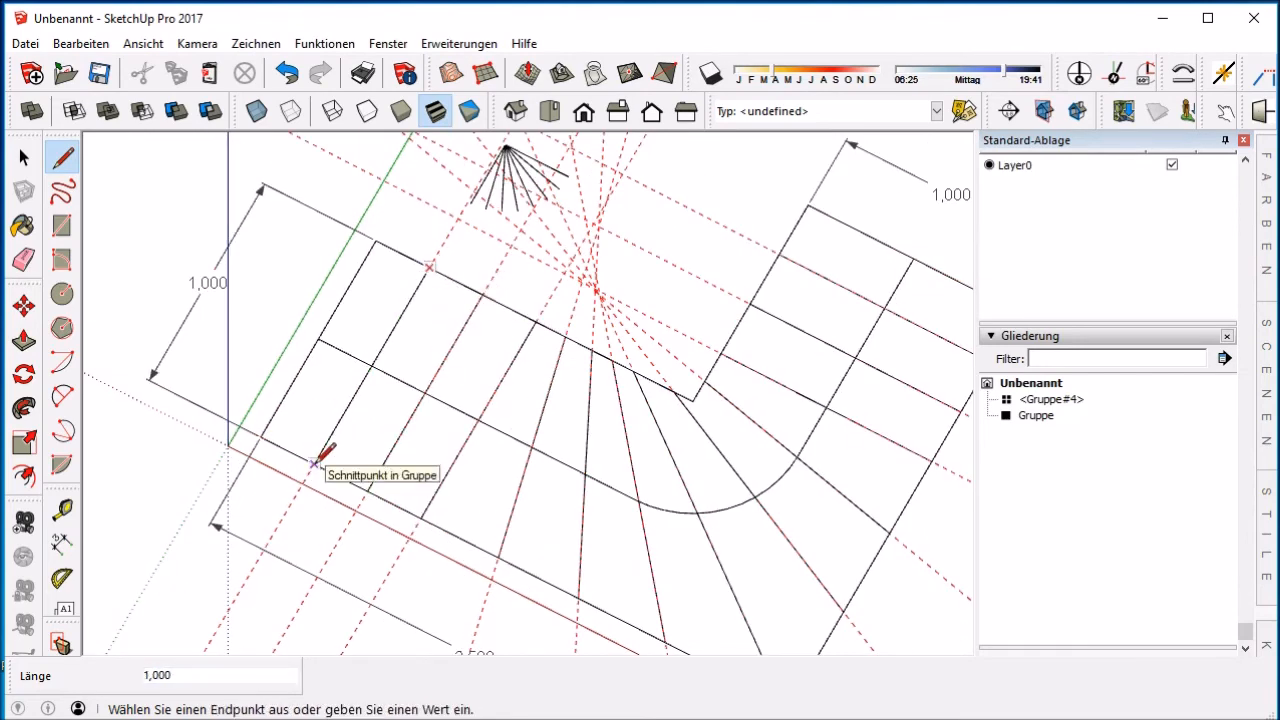
Reach the Edit commands after tracing full-width treads along the radiating guides.
{"action": "left_click", "coordinate": [80, 44]}
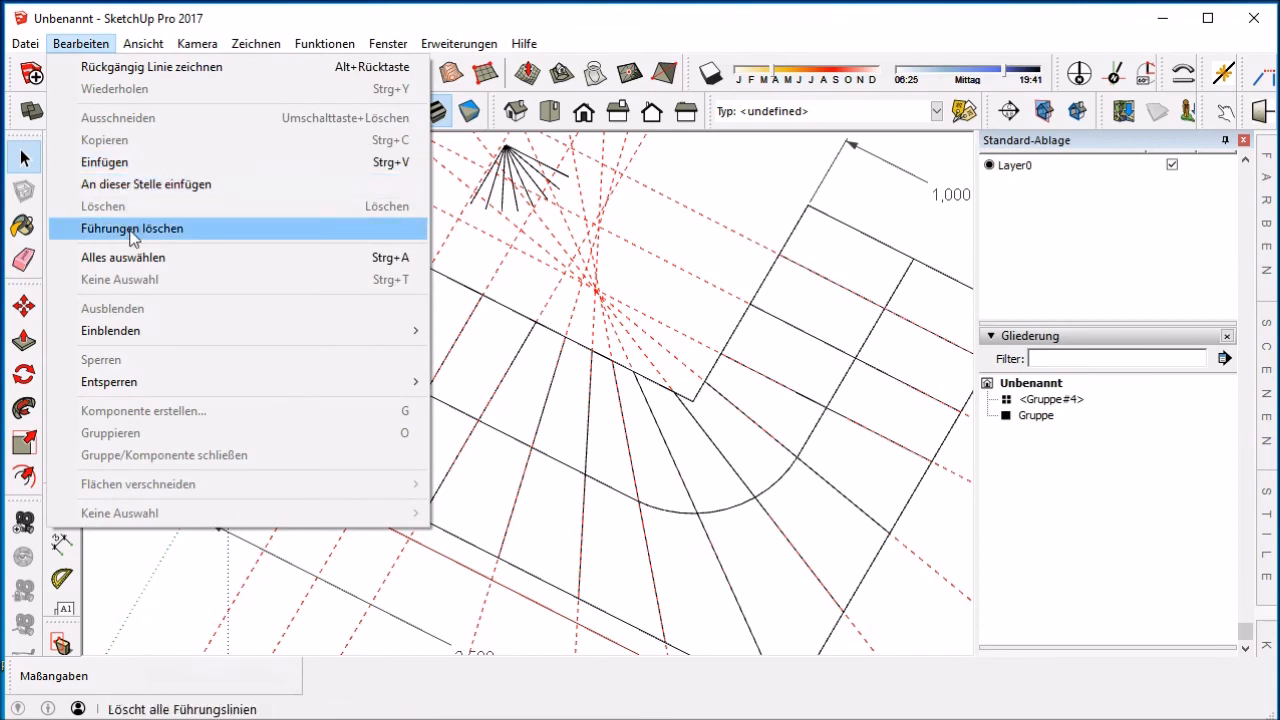
Delete all guide lines, leaving the clean dimensioned stair plan viewed from top.
{"action": "left_click", "coordinate": [132, 228]}
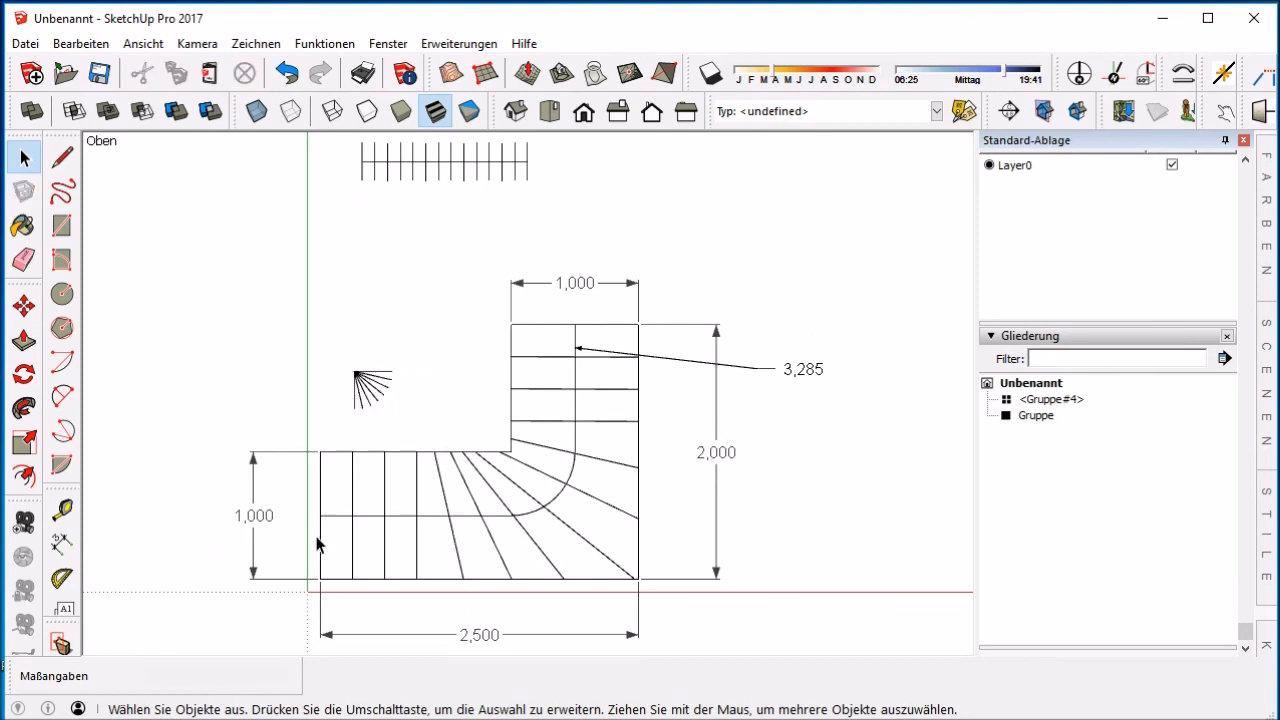
{"action": "mouse_move", "coordinate": [304, 470]}
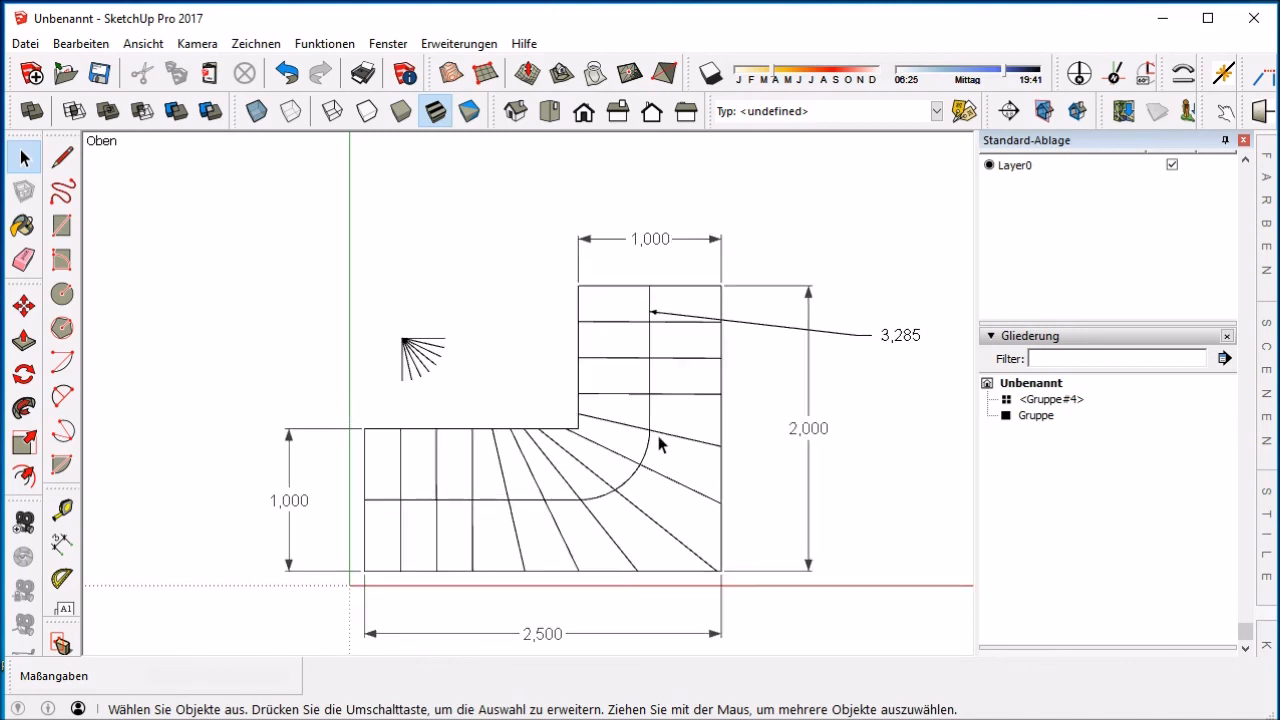
{"action": "mouse_move", "coordinate": [640, 316]}
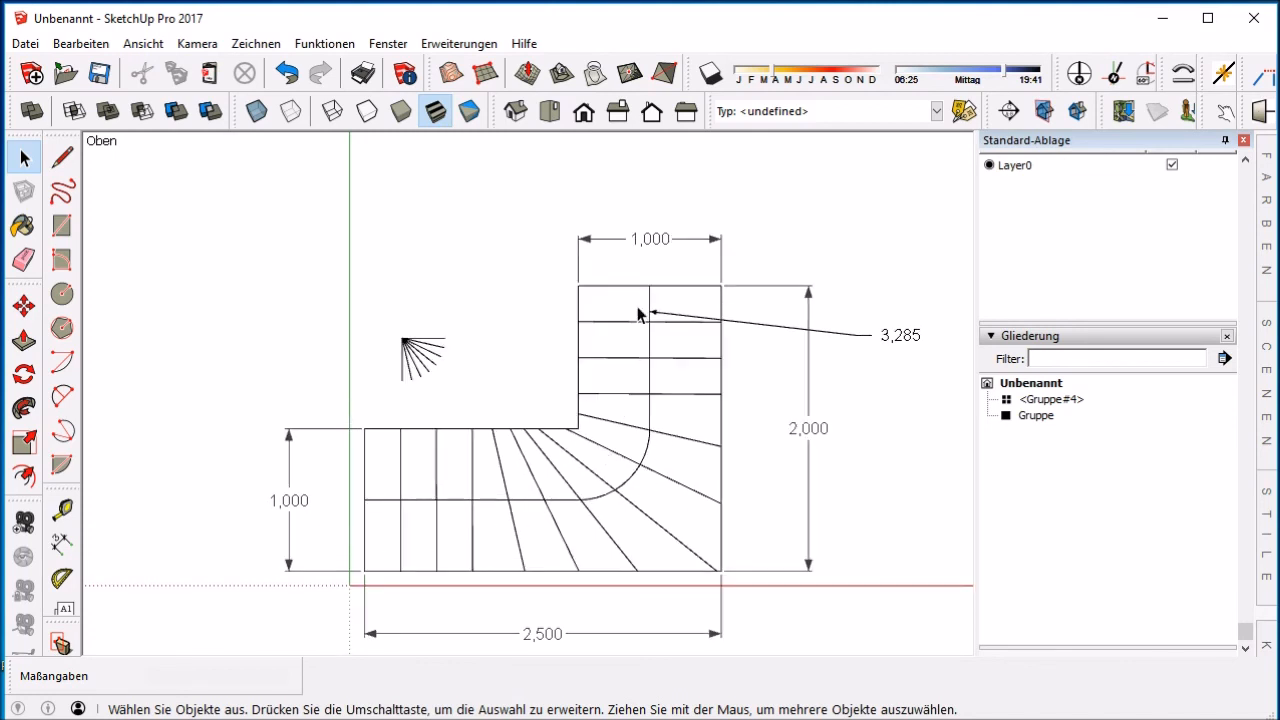